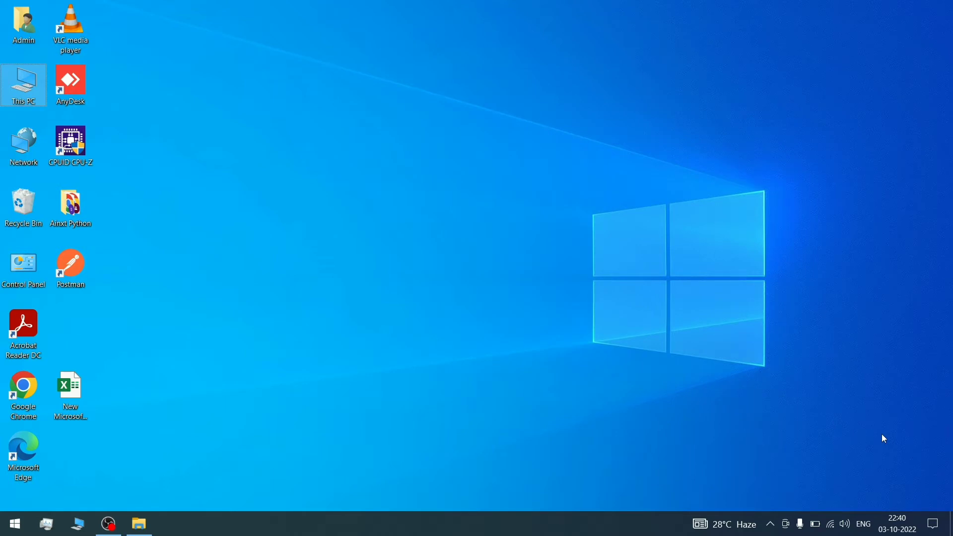
Step: Open Anaconda Prompt, run 'jupyter notebook', and bring up File Explorer on This PC
{"action": "type", "text": "ana"}
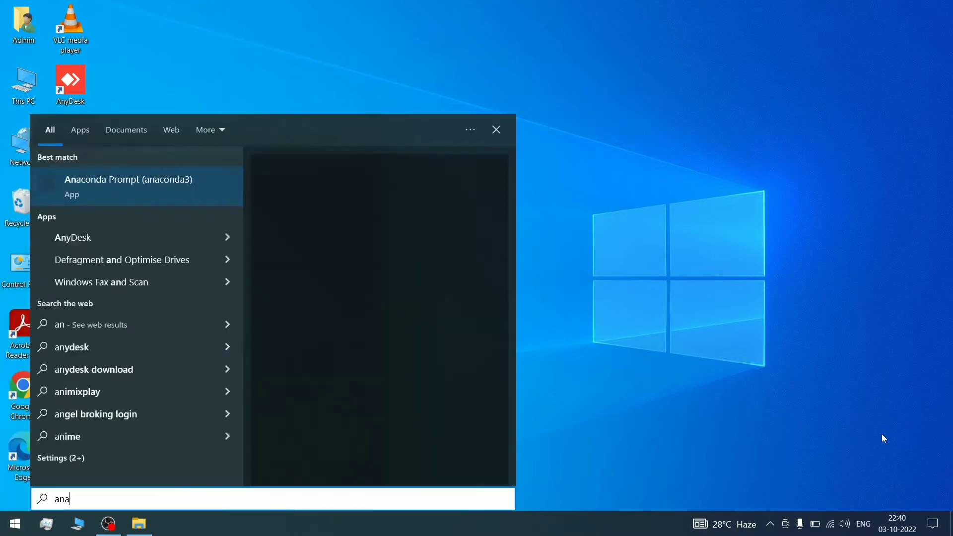
{"action": "left_click", "coordinate": [128, 187]}
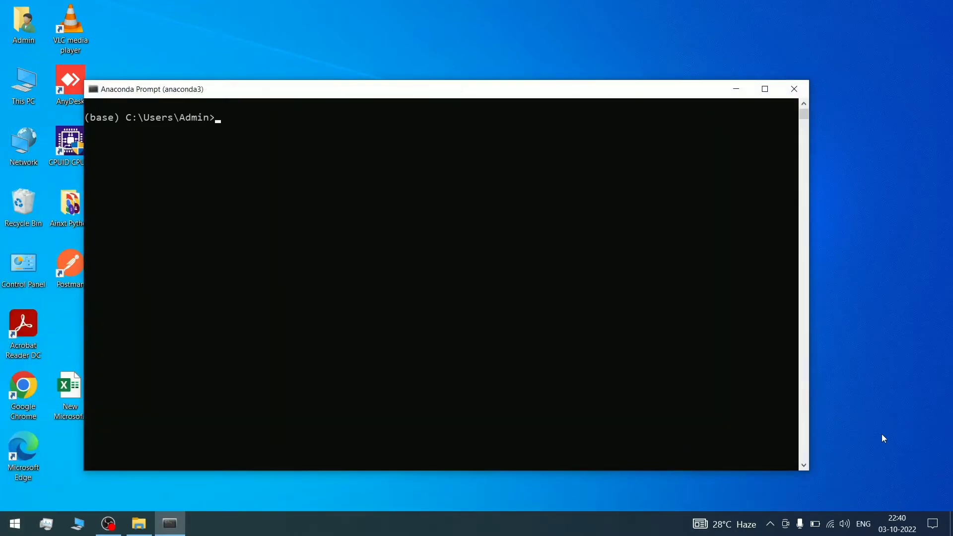
{"action": "type", "text": "jup"}
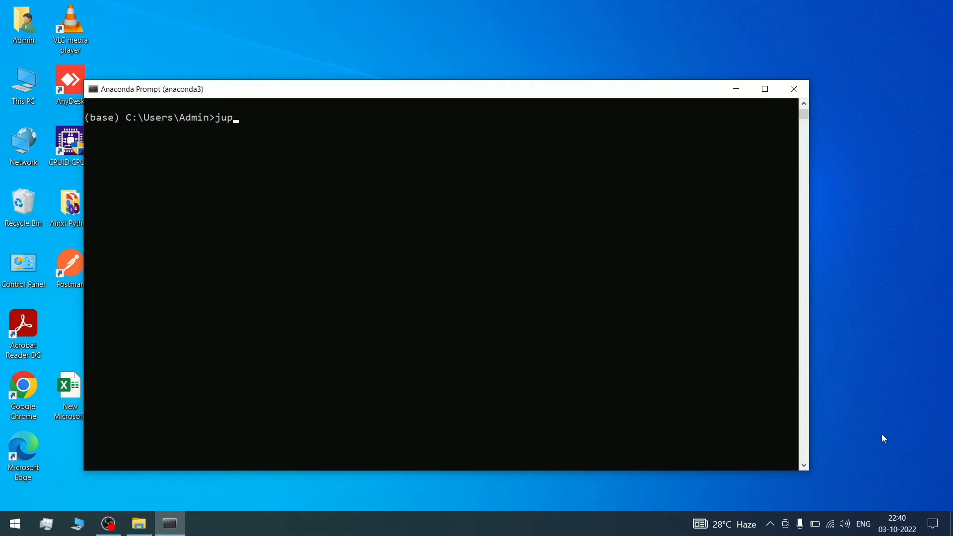
{"action": "type", "text": "y"}
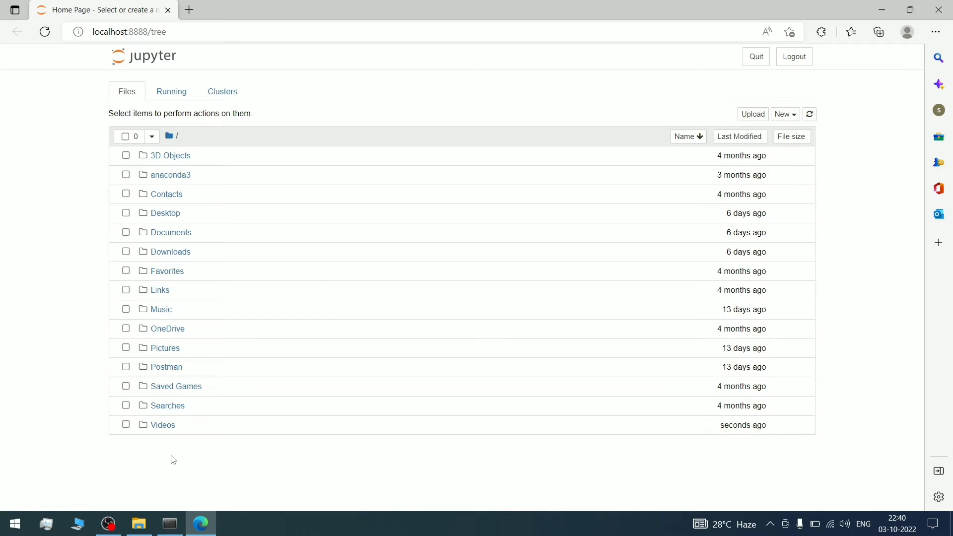
{"action": "mouse_move", "coordinate": [137, 507]}
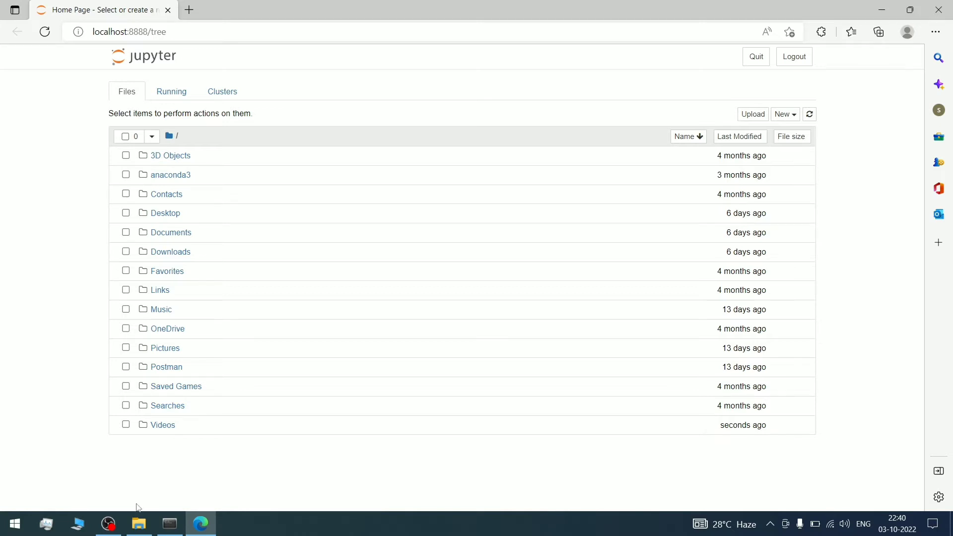
{"action": "left_click", "coordinate": [139, 524]}
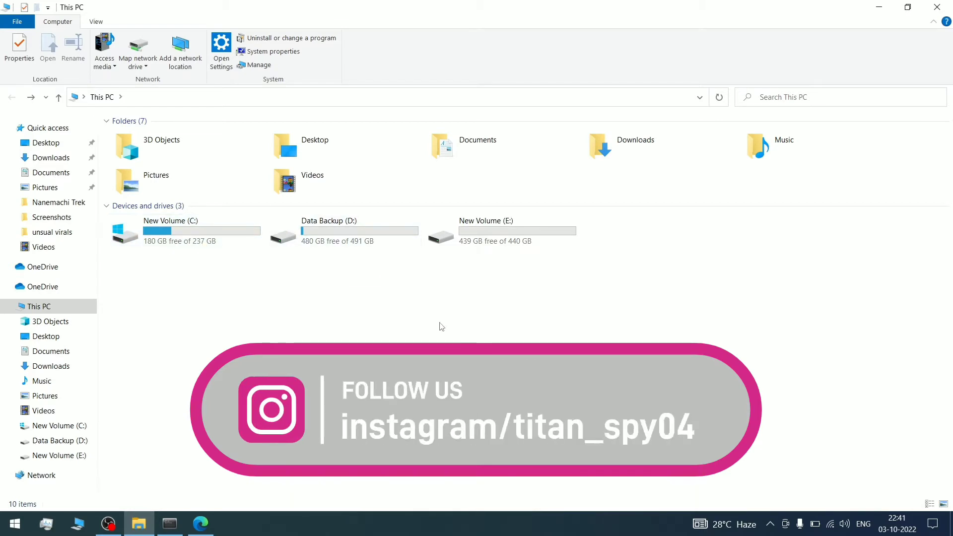
{"action": "mouse_move", "coordinate": [498, 307]}
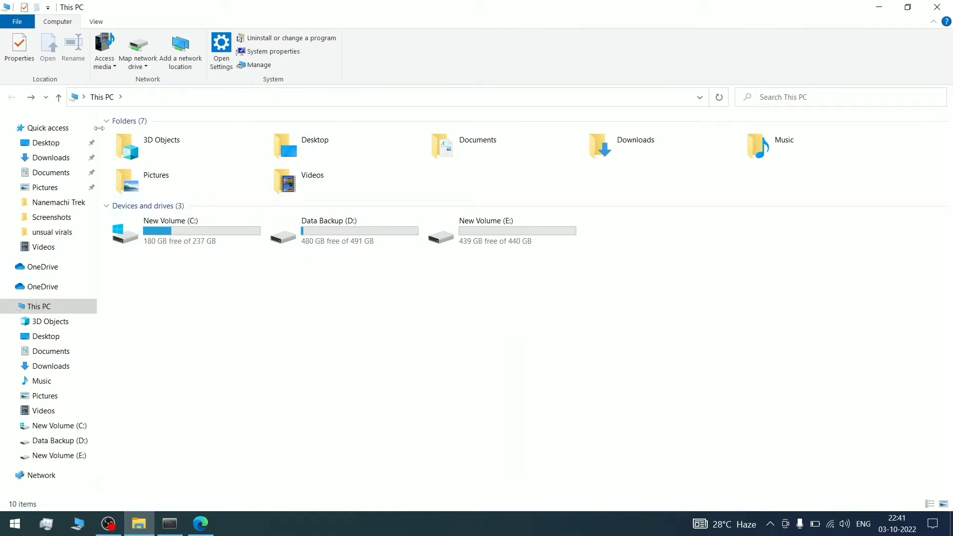
{"action": "mouse_move", "coordinate": [176, 298]}
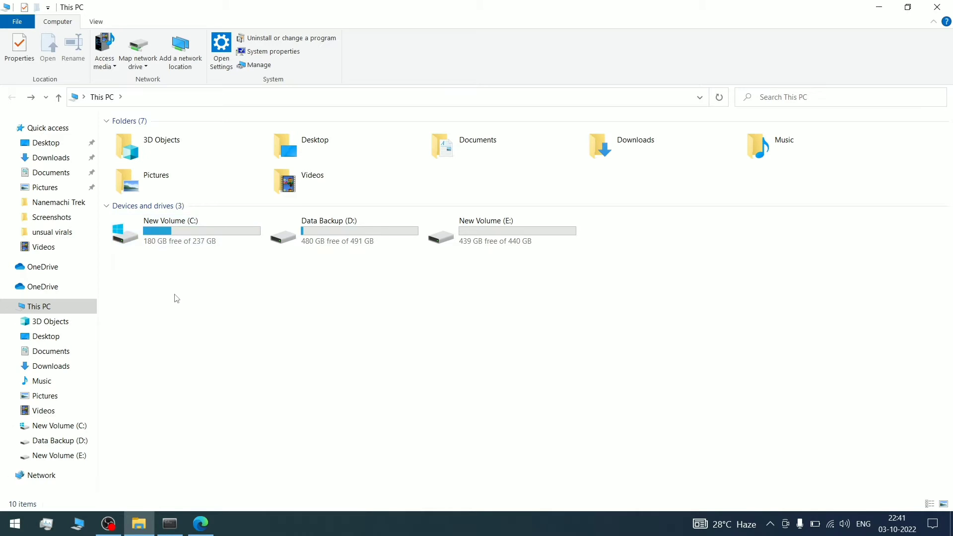
{"action": "left_click", "coordinate": [502, 231]}
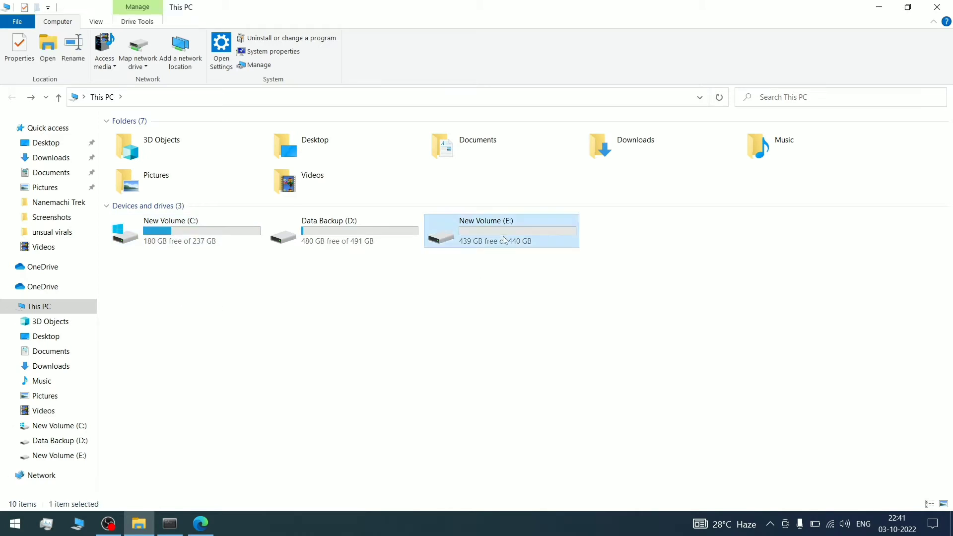
{"action": "double_click", "coordinate": [501, 231]}
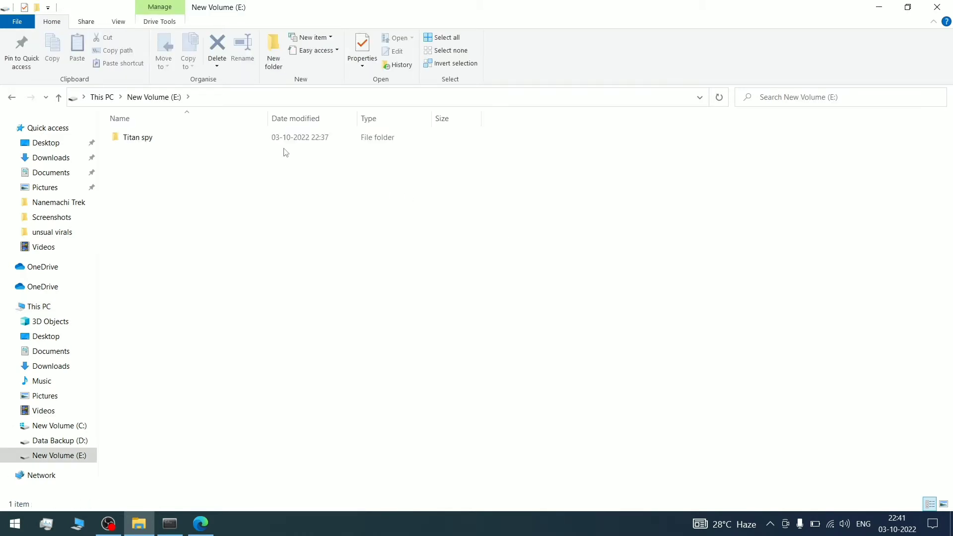
{"action": "double_click", "coordinate": [138, 137]}
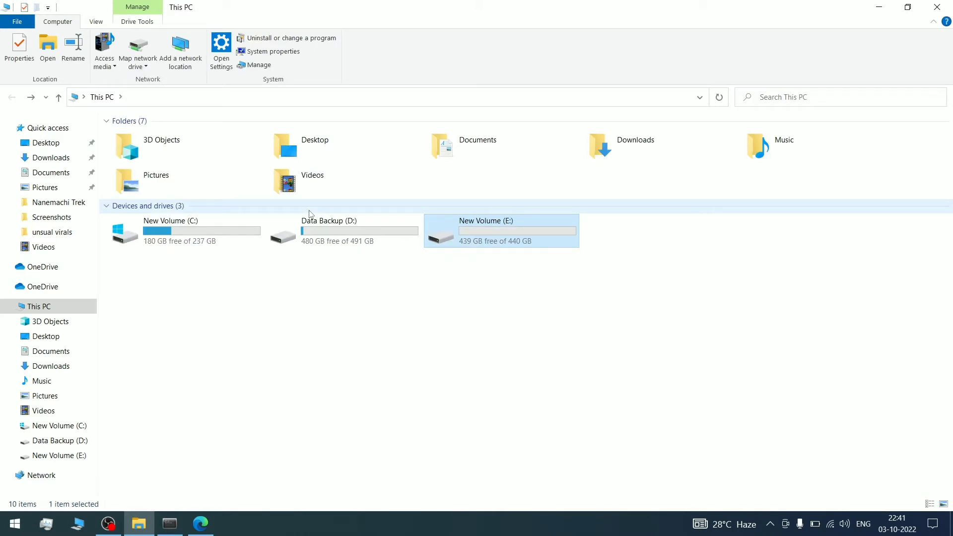
{"action": "left_click", "coordinate": [200, 523]}
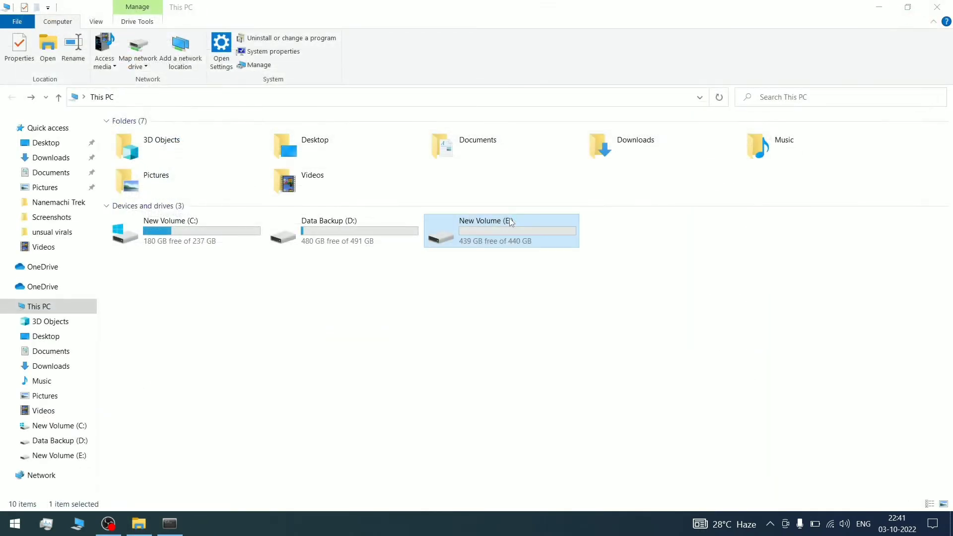
{"action": "left_click", "coordinate": [169, 524]}
{"action": "type", "text": "ana"}
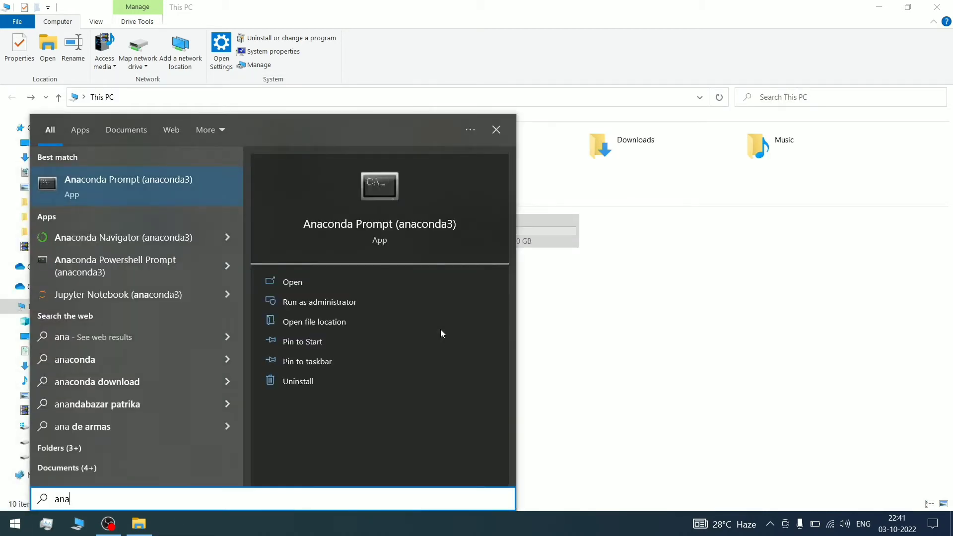
Step: In a new Anaconda Prompt, change directory to drive E and into 'Titan spy'
{"action": "left_click", "coordinate": [292, 281]}
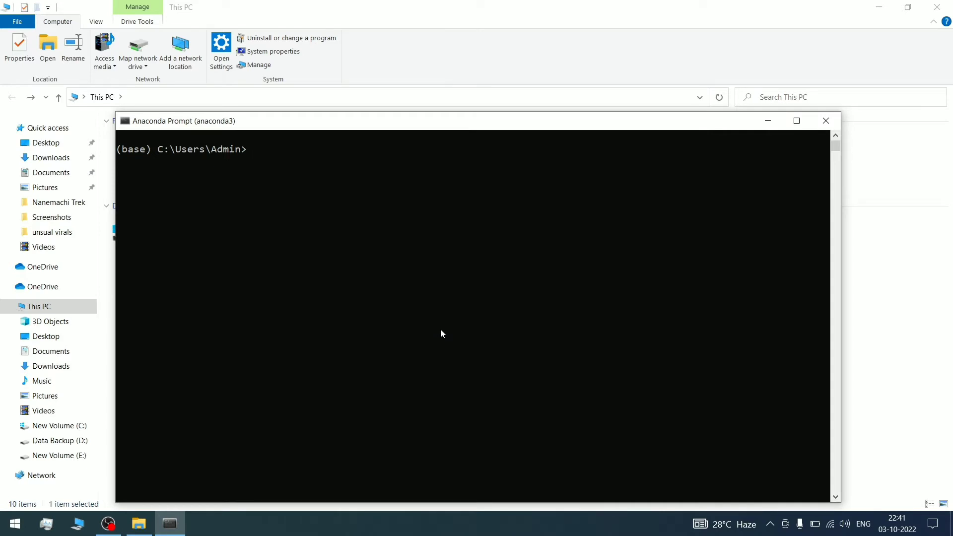
{"action": "type", "text": "cd /"}
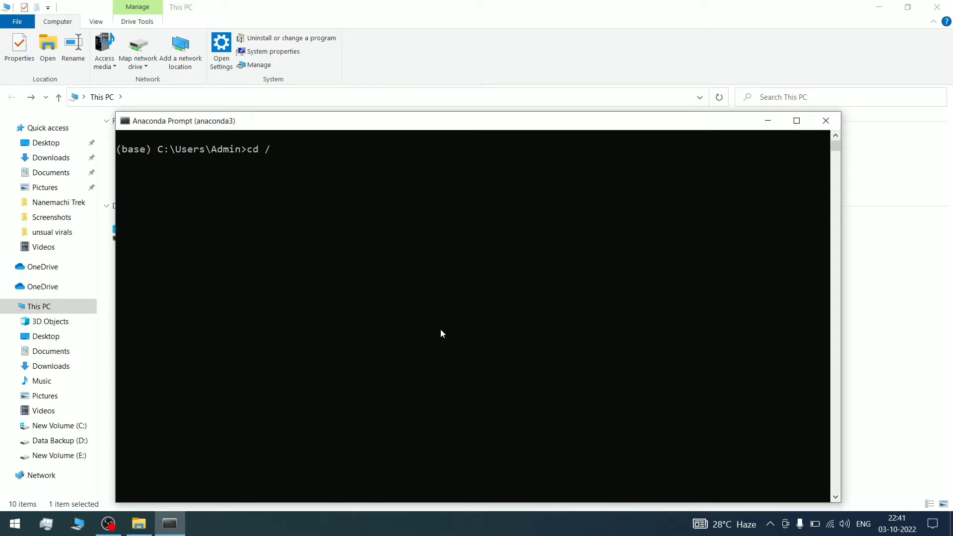
{"action": "type", "text": "d"}
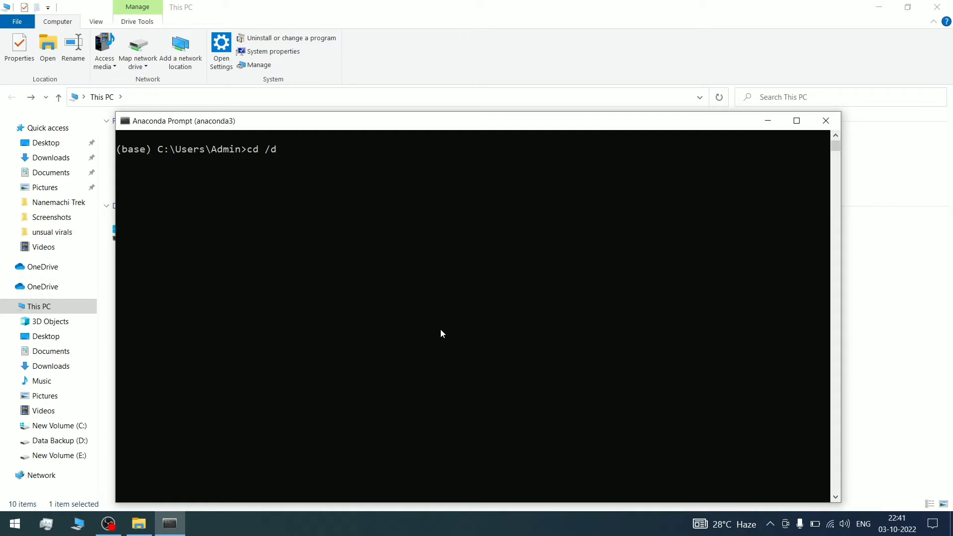
{"action": "type", "text": "E:"}
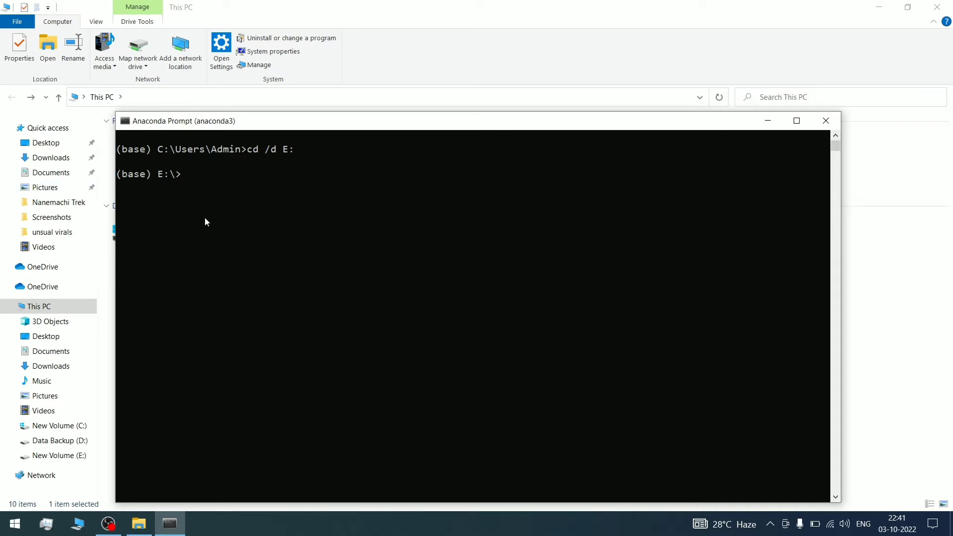
{"action": "type", "text": "cd"}
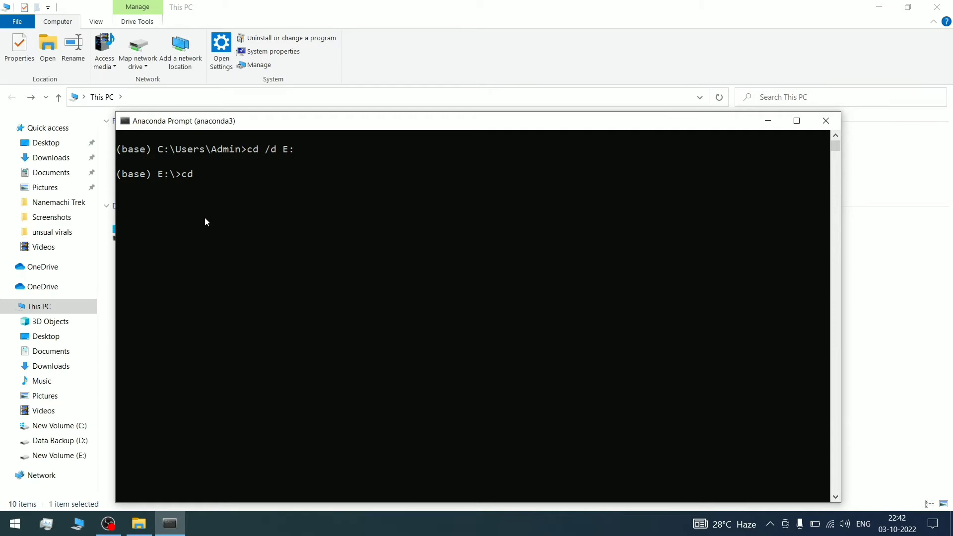
{"action": "type", "text": "$RECYCLE.BIN"}
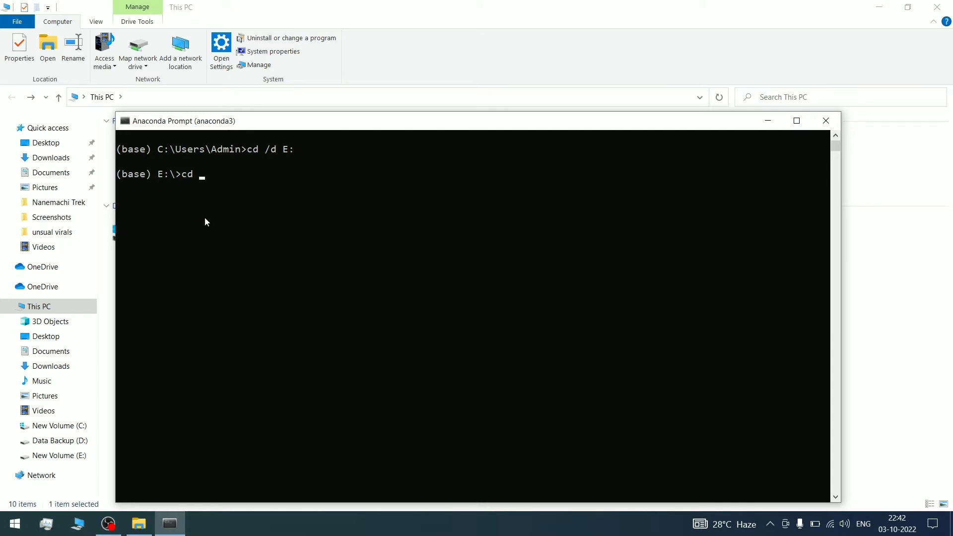
{"action": "type", "text": "\"Titan spy\""}
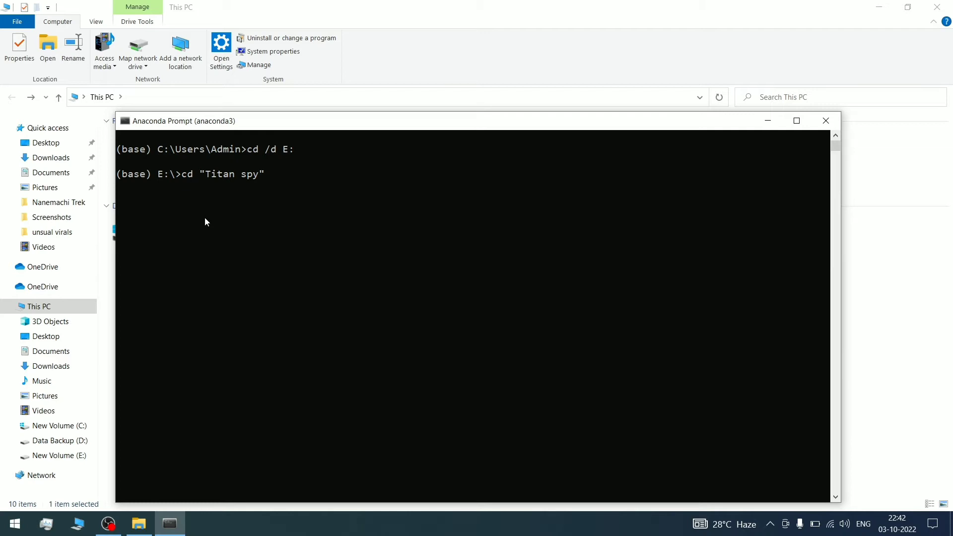
{"action": "key", "text": "enter"}
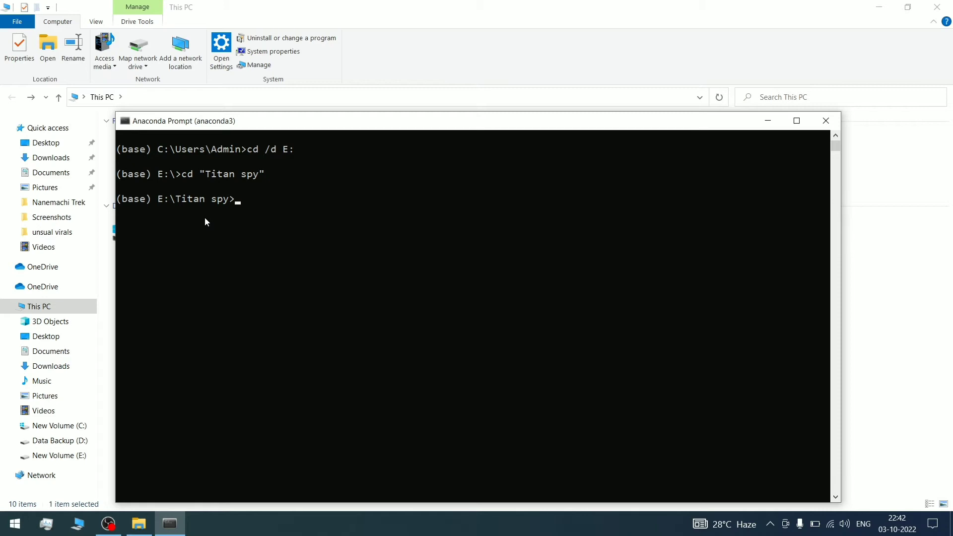
Step: Start Jupyter Notebook from the Titan spy folder with 'jupyter notebook'
{"action": "type", "text": "ju"}
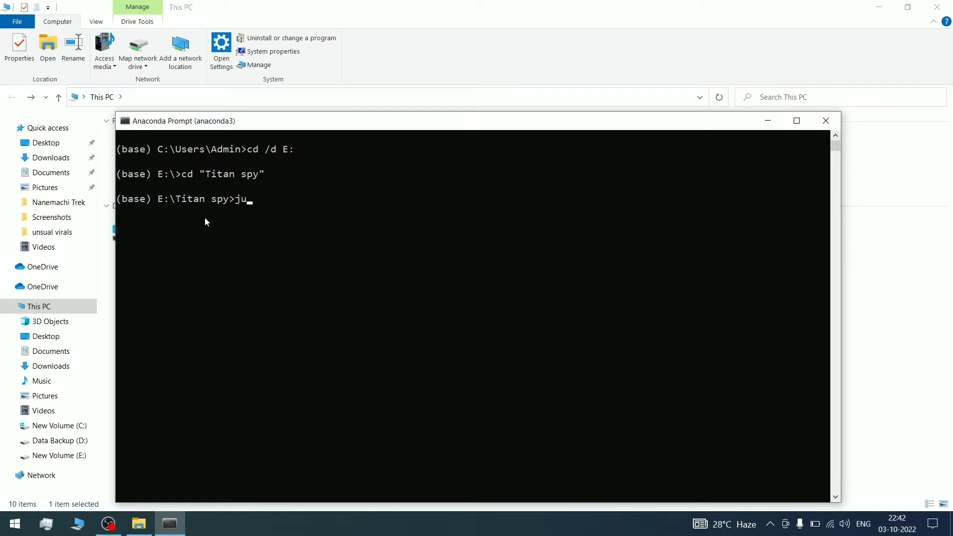
{"action": "type", "text": "p"}
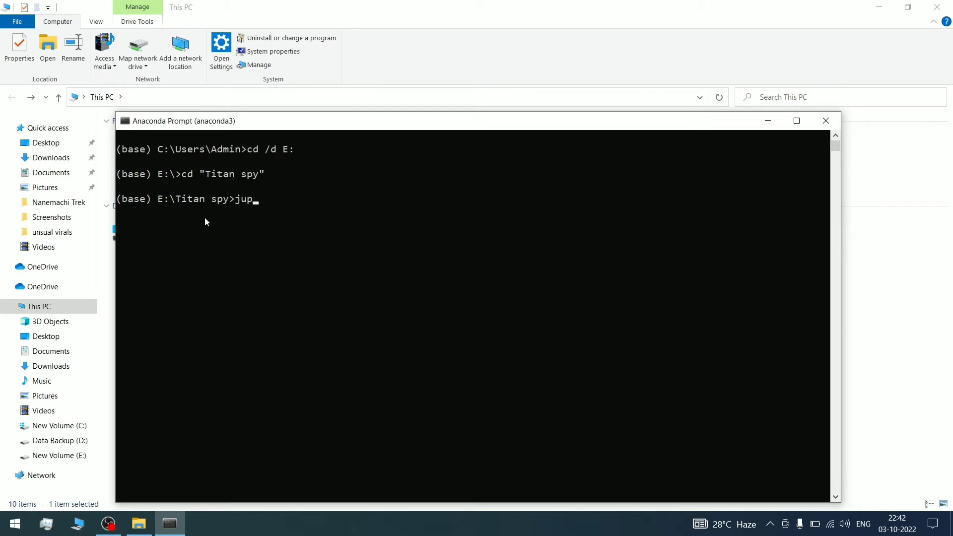
{"action": "type", "text": "yter note"}
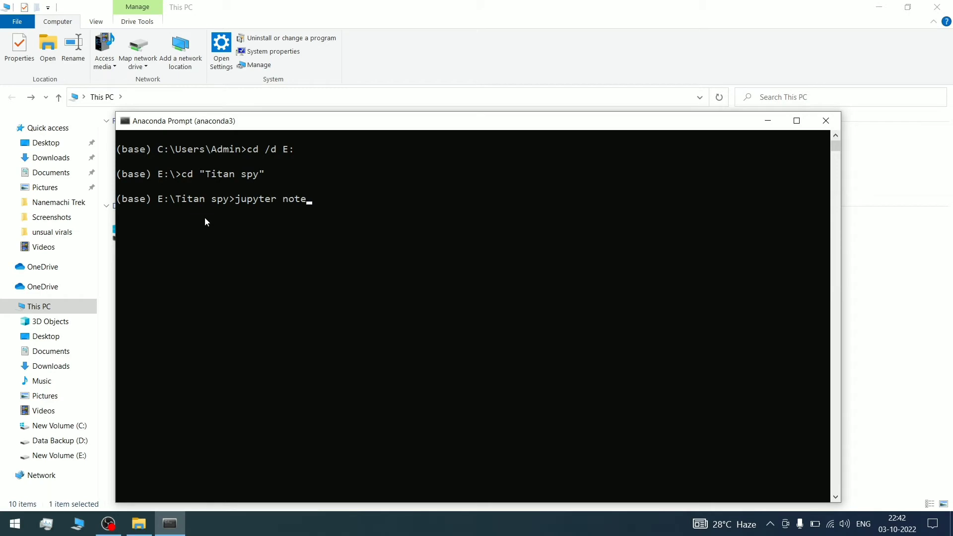
{"action": "type", "text": "book"}
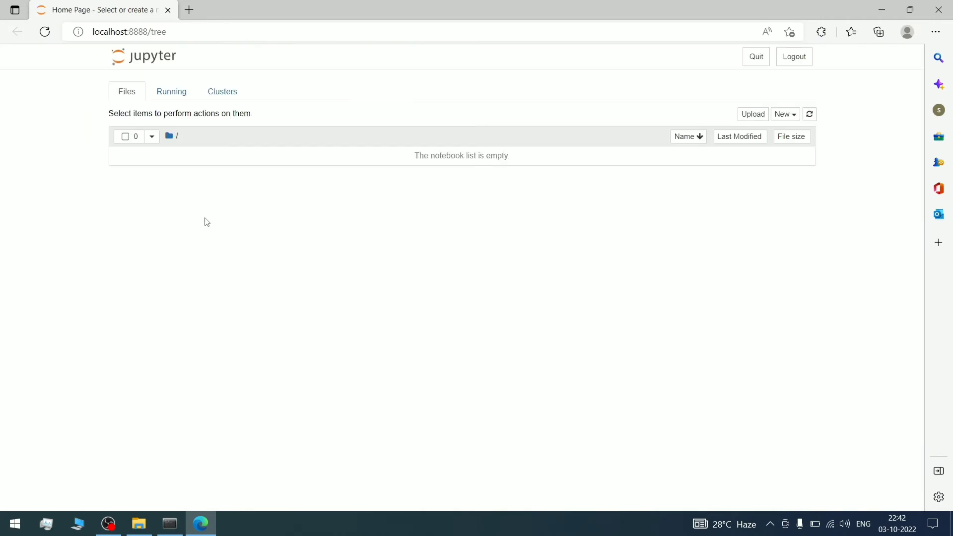
{"action": "mouse_move", "coordinate": [197, 189]}
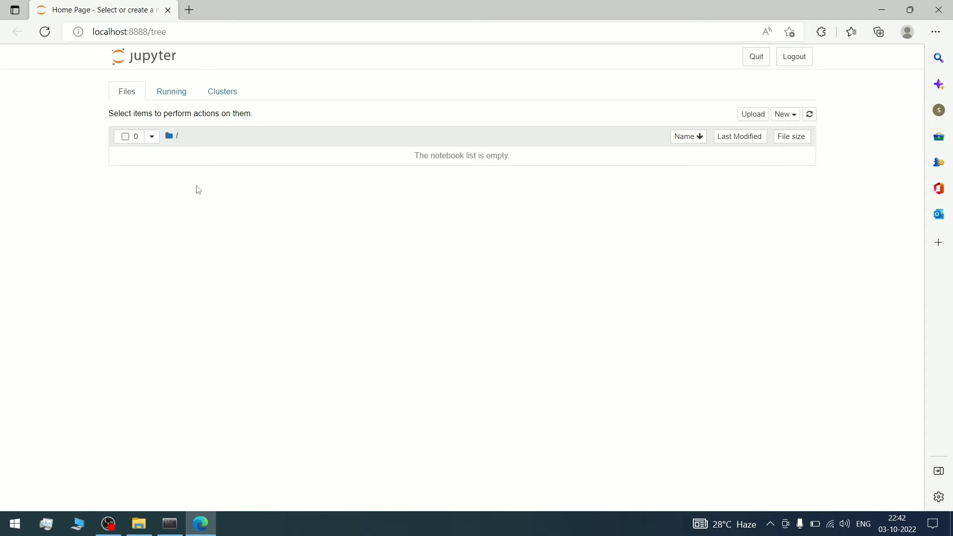
{"action": "mouse_move", "coordinate": [395, 238]}
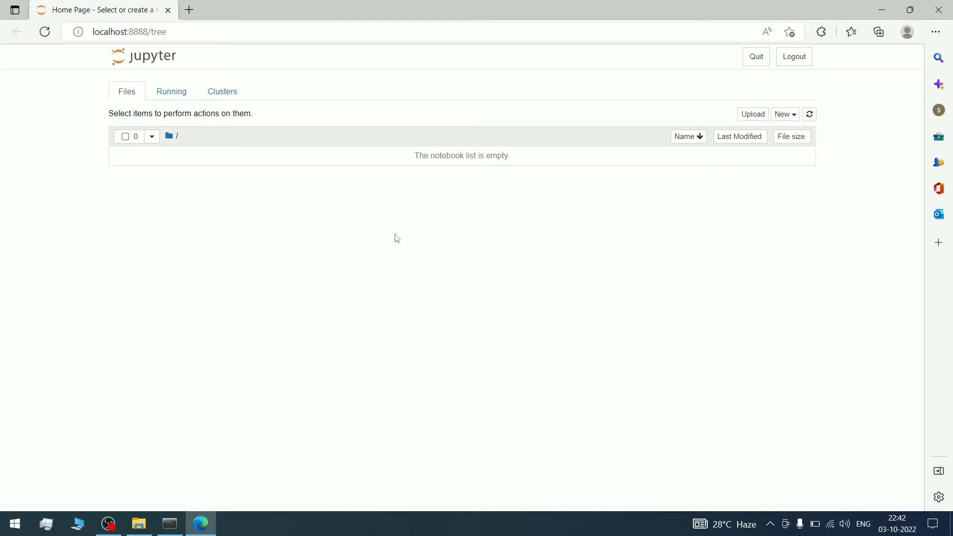
{"action": "mouse_move", "coordinate": [797, 113]}
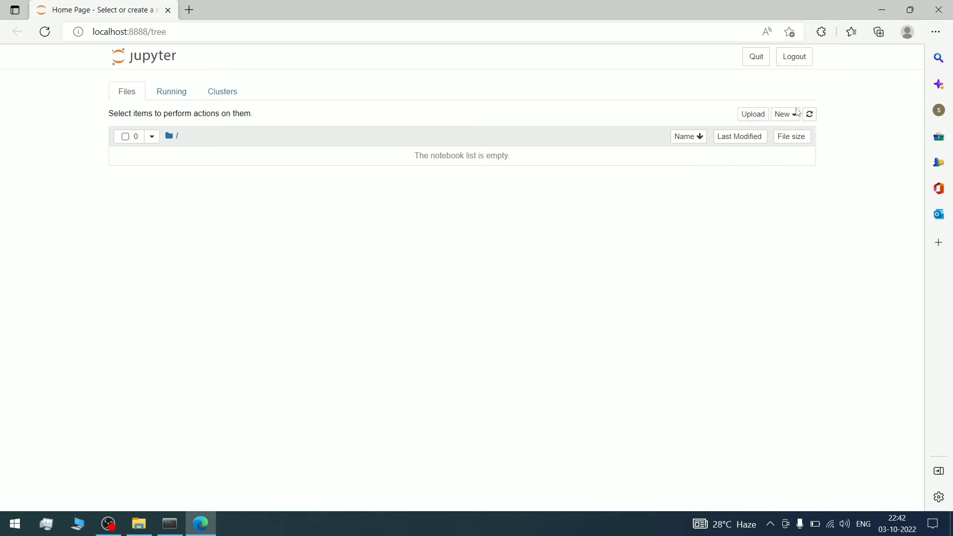
Step: Create a new Python 3 (ipykernel) notebook from the New menu
{"action": "left_click", "coordinate": [785, 114]}
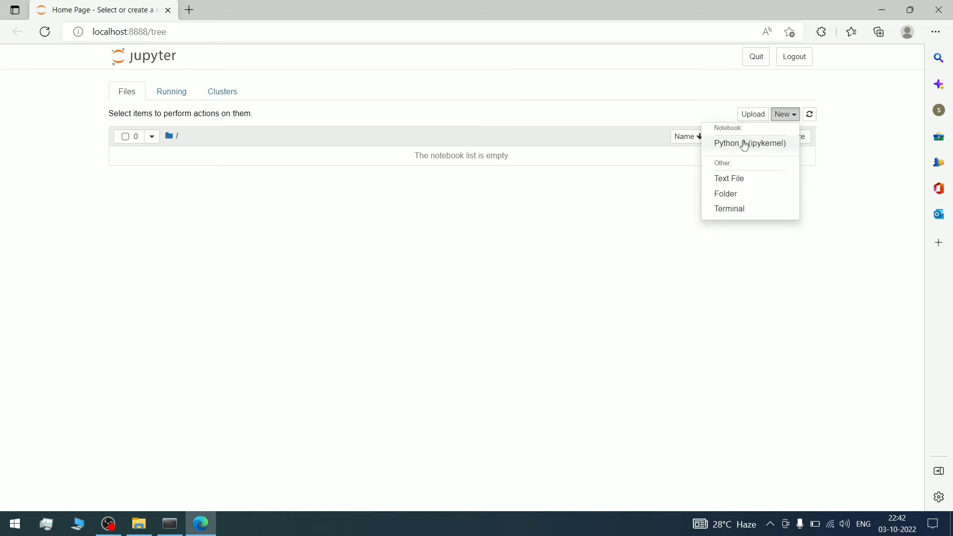
{"action": "left_click", "coordinate": [750, 143]}
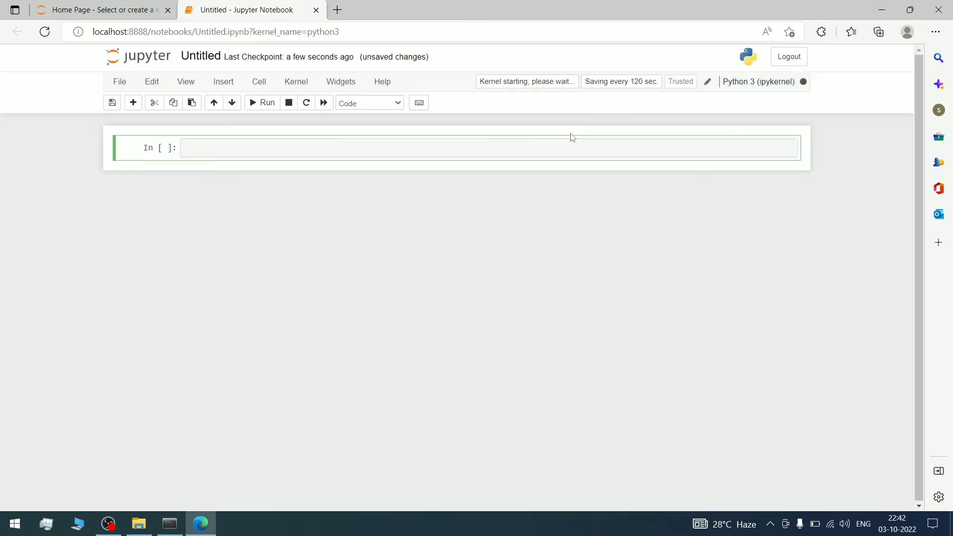
Step: Rename the notebook to 'Titan spy Python file' and view E:\Titan spy in File Explorer
{"action": "left_click", "coordinate": [201, 56]}
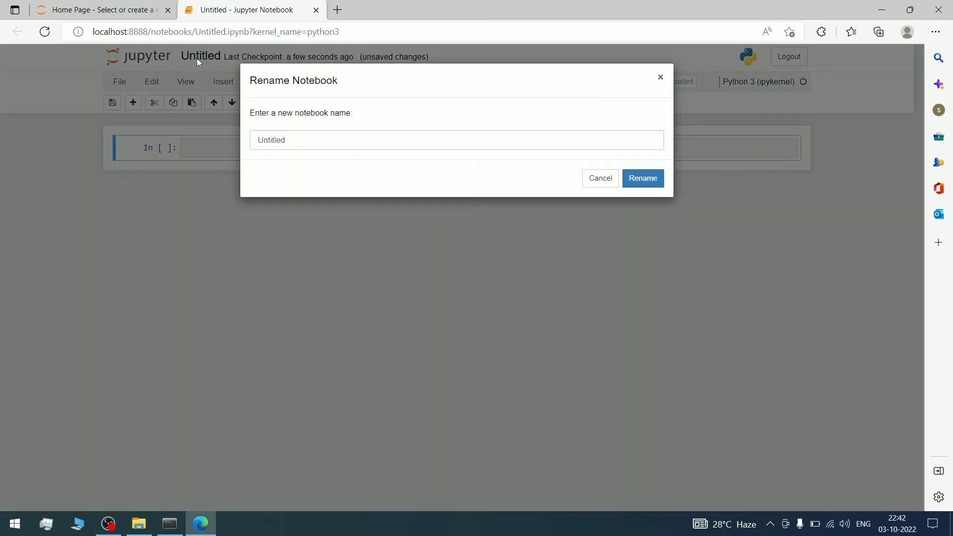
{"action": "type", "text": "py"}
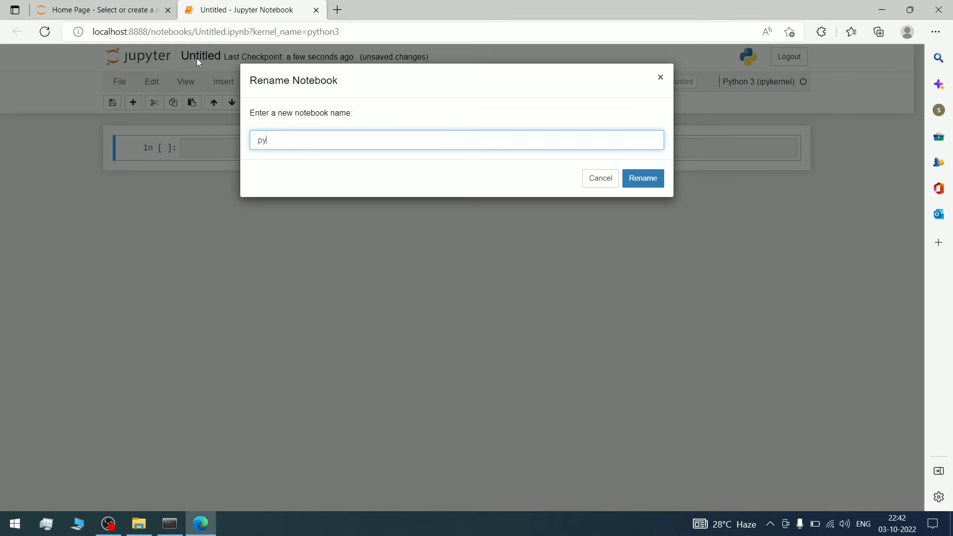
{"action": "type", "text": "Titan spy P"}
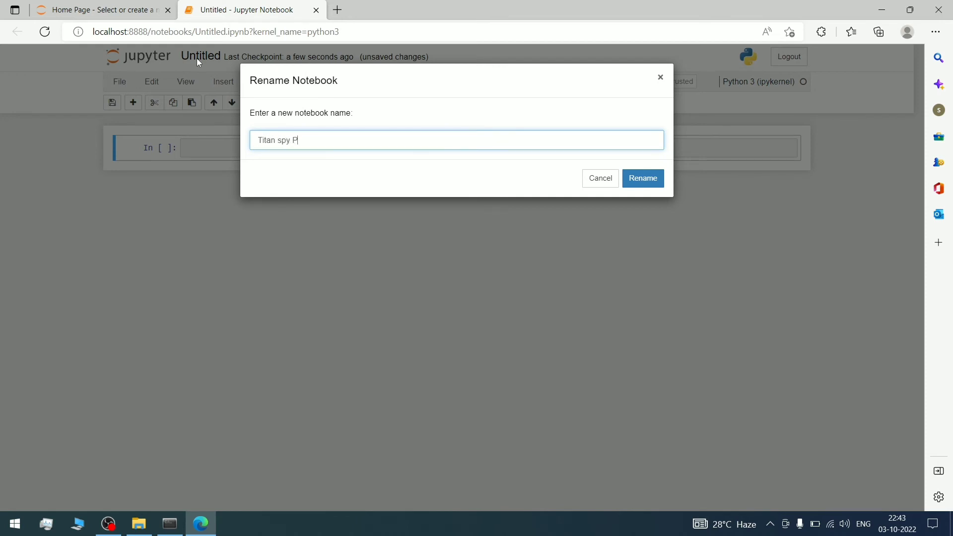
{"action": "type", "text": "ython fikle"}
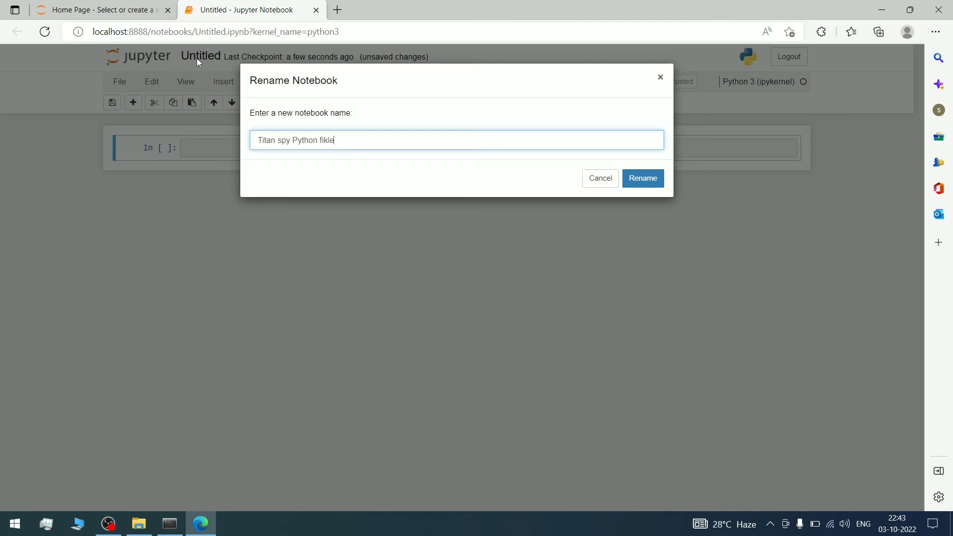
{"action": "key", "text": "Backspace"}
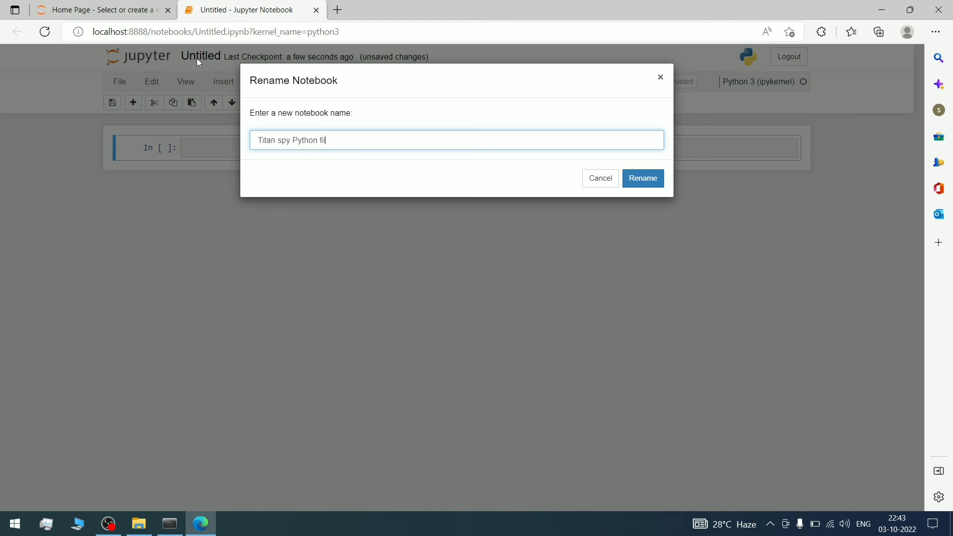
{"action": "left_click", "coordinate": [642, 178]}
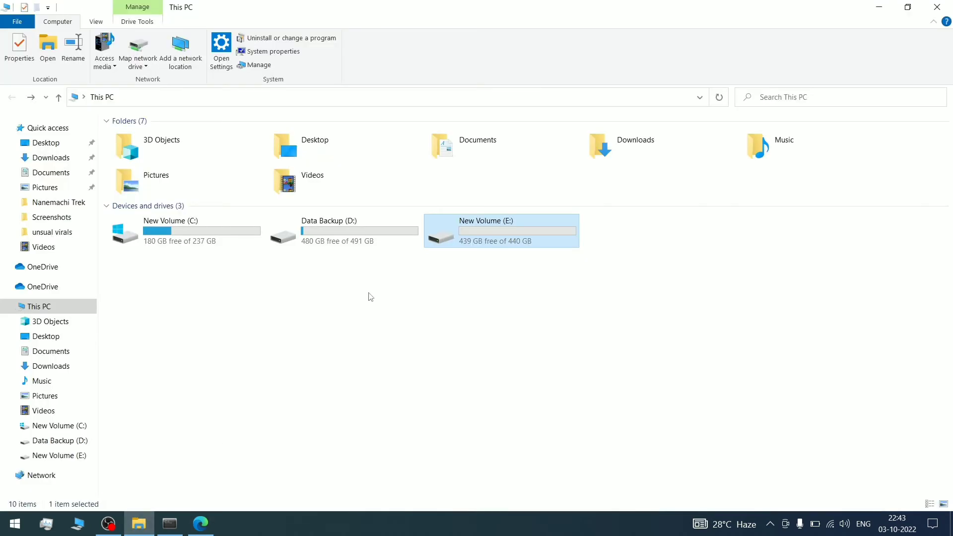
{"action": "double_click", "coordinate": [501, 231]}
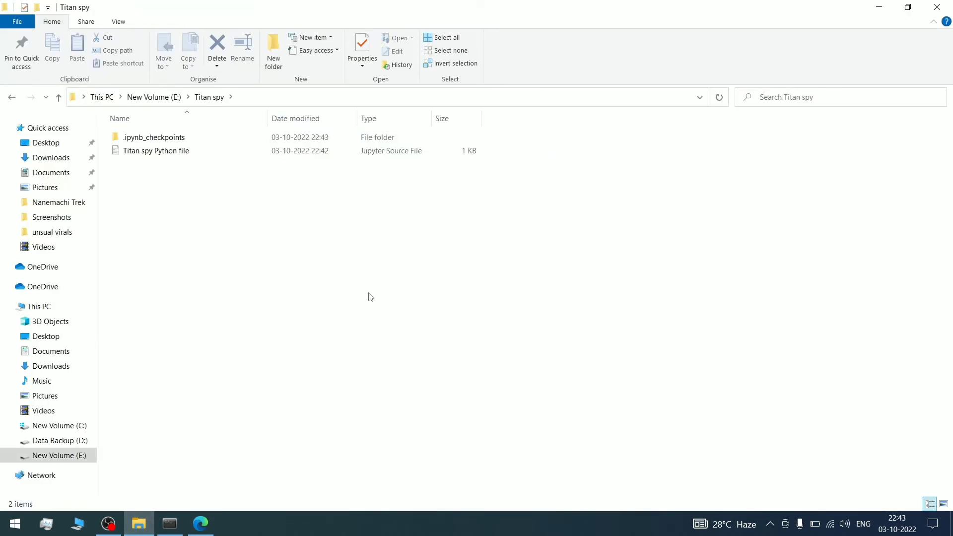